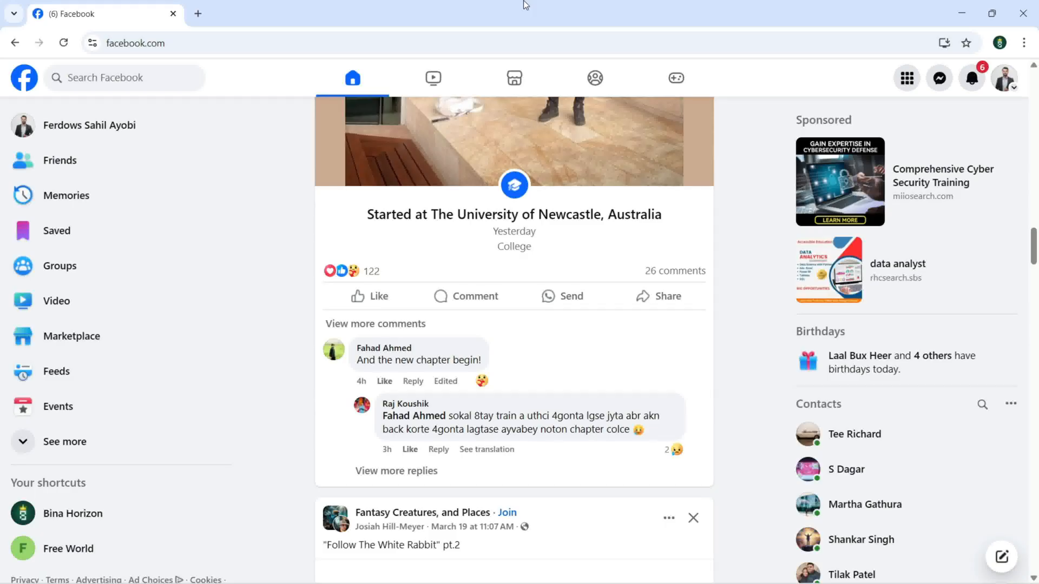
Scroll down through the home news feed
{"action": "scroll", "scroll_direction": "down", "scroll_amount": 3}
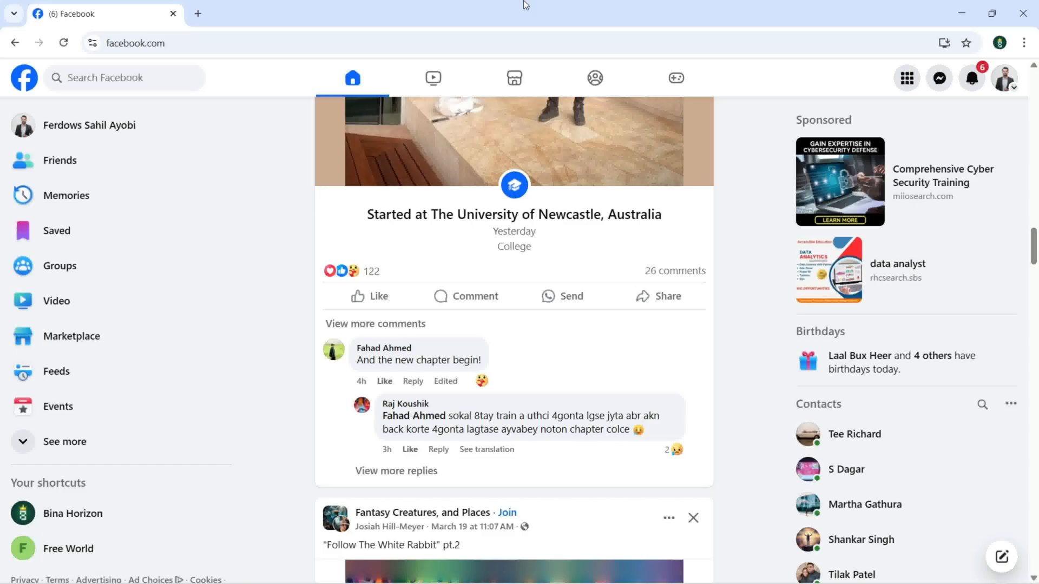
{"action": "mouse_move", "coordinate": [445, 5]}
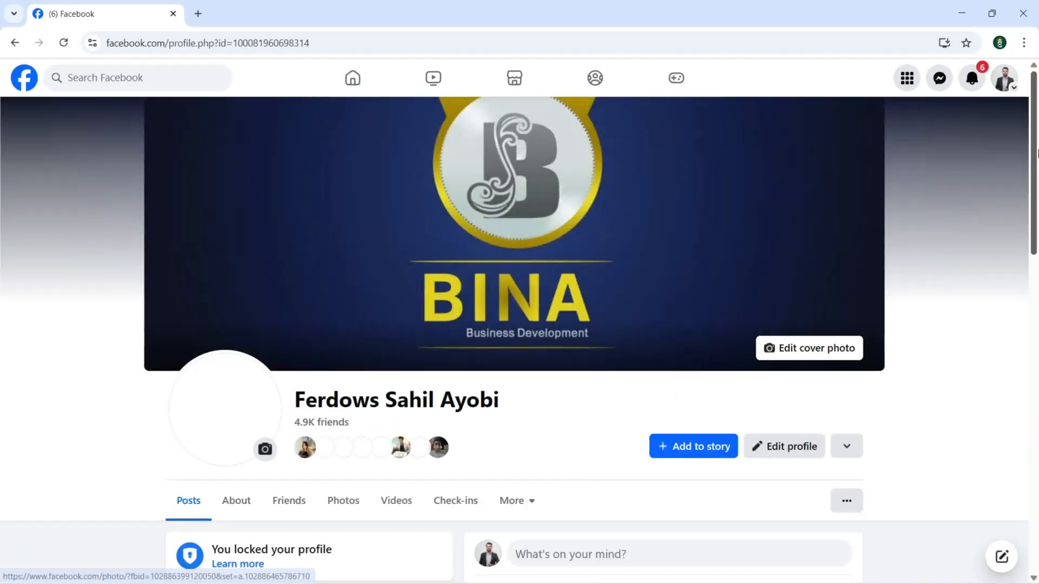
Send the March 17 gaming desk post to trash from its options menu
{"action": "scroll", "scroll_direction": "down", "scroll_amount": 3}
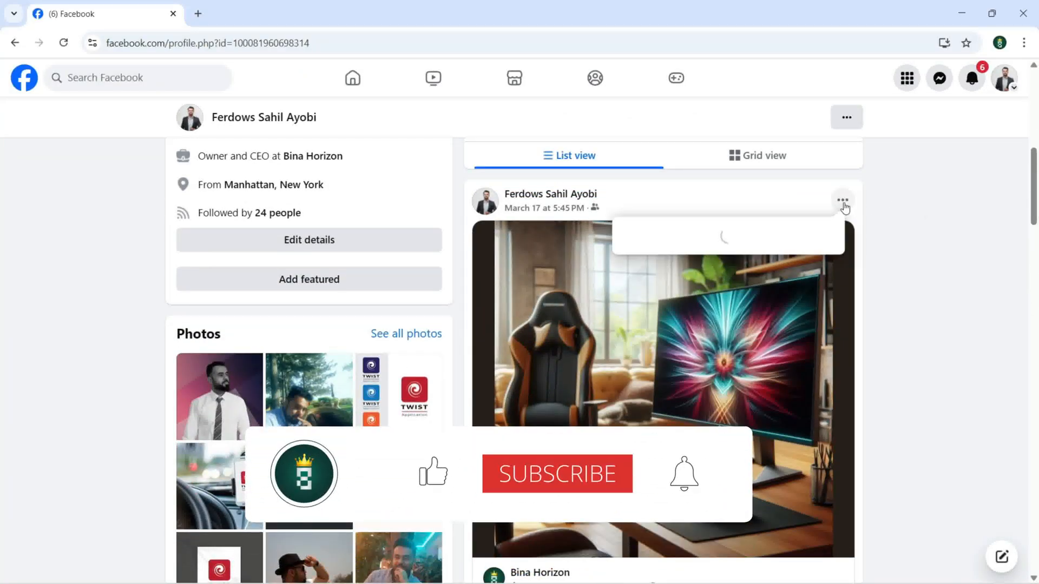
{"action": "left_click", "coordinate": [842, 200]}
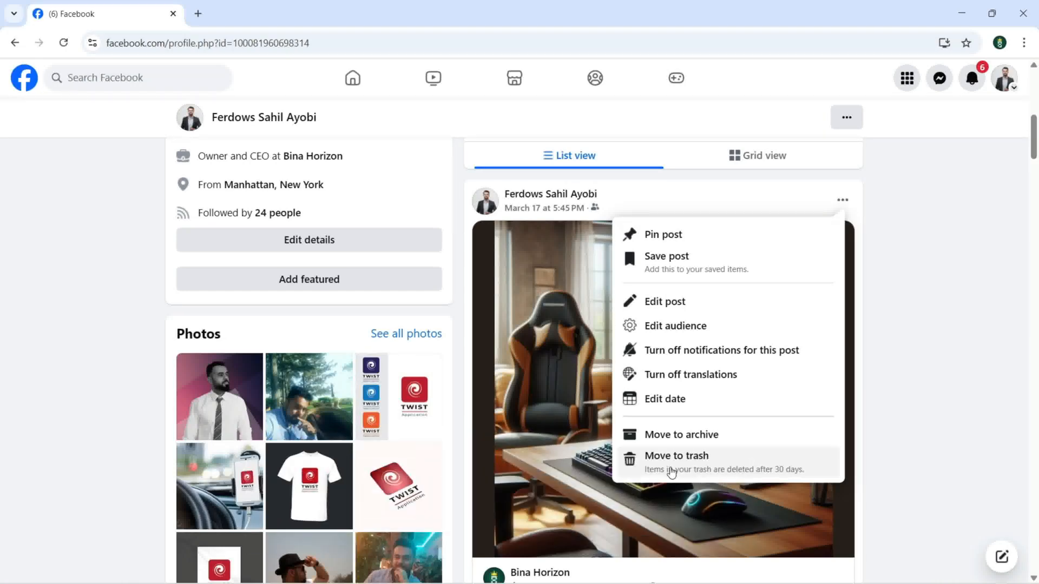
{"action": "left_click", "coordinate": [676, 455]}
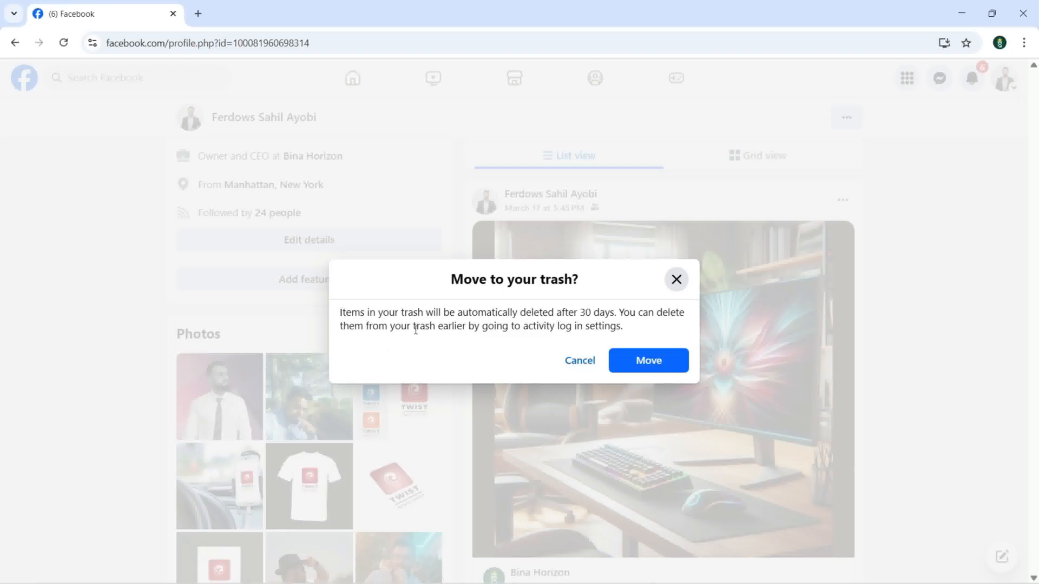
{"action": "mouse_move", "coordinate": [510, 338]}
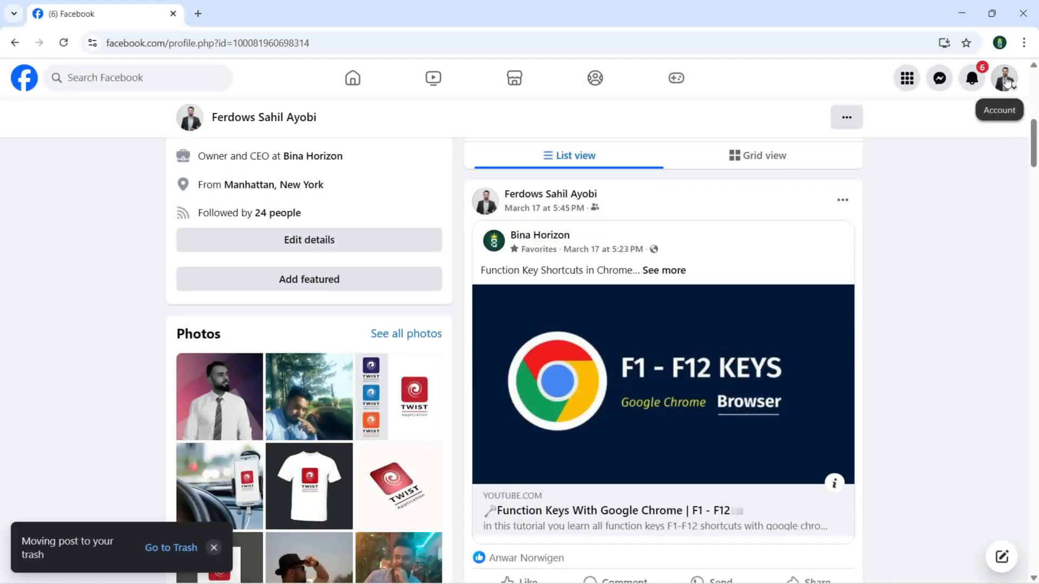
Reach the Activity log through the account menu and Settings & privacy, scrolling toward Trash
{"action": "left_click", "coordinate": [1005, 77]}
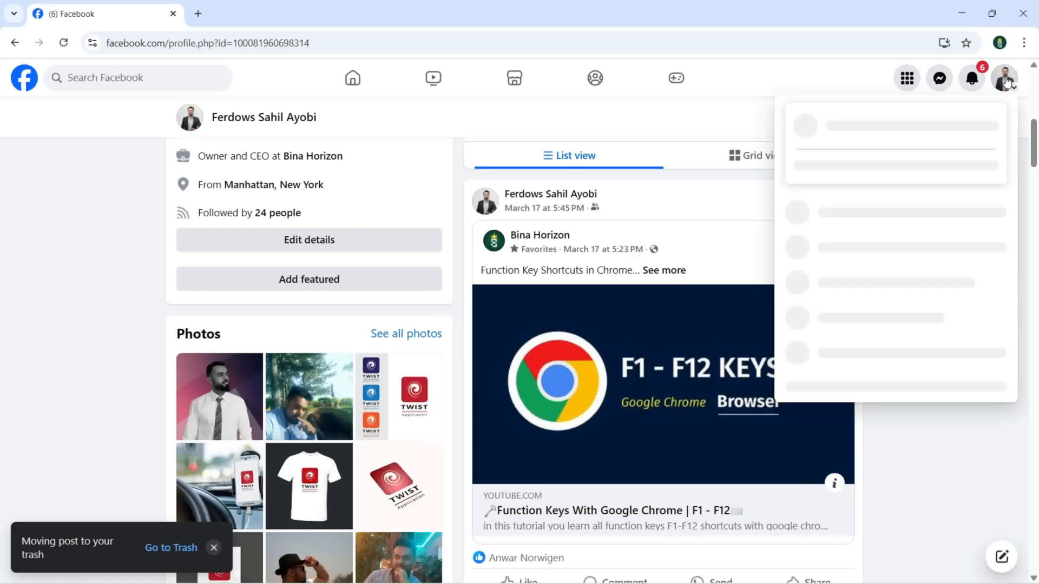
{"action": "left_click", "coordinate": [1006, 77]}
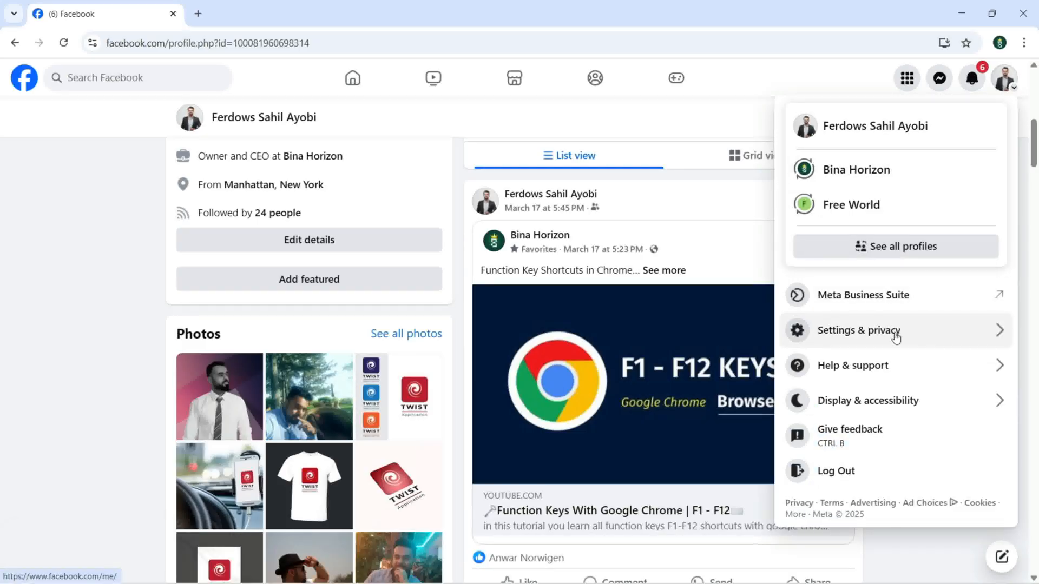
{"action": "left_click", "coordinate": [860, 331]}
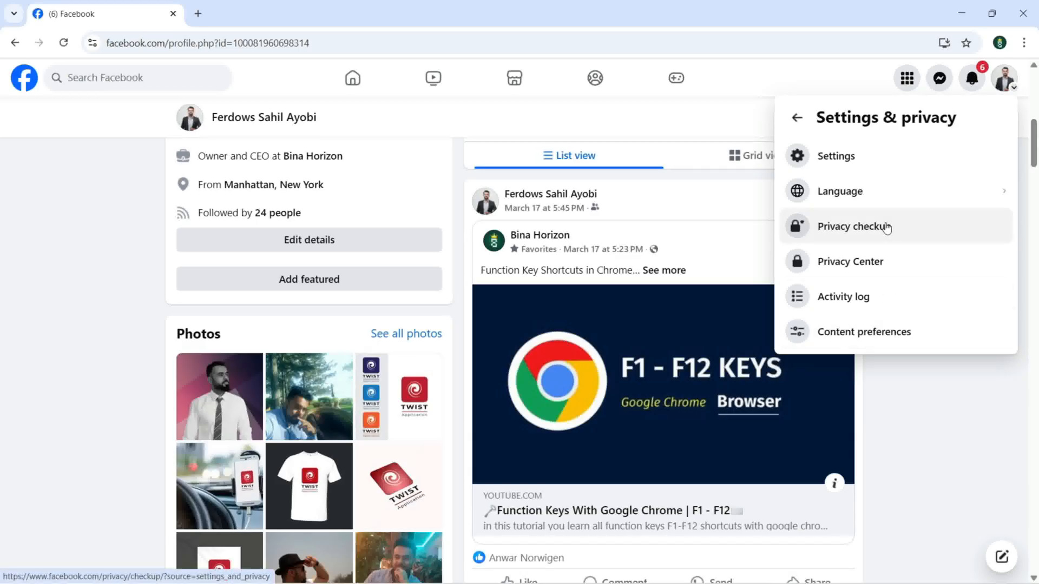
{"action": "left_click", "coordinate": [843, 296]}
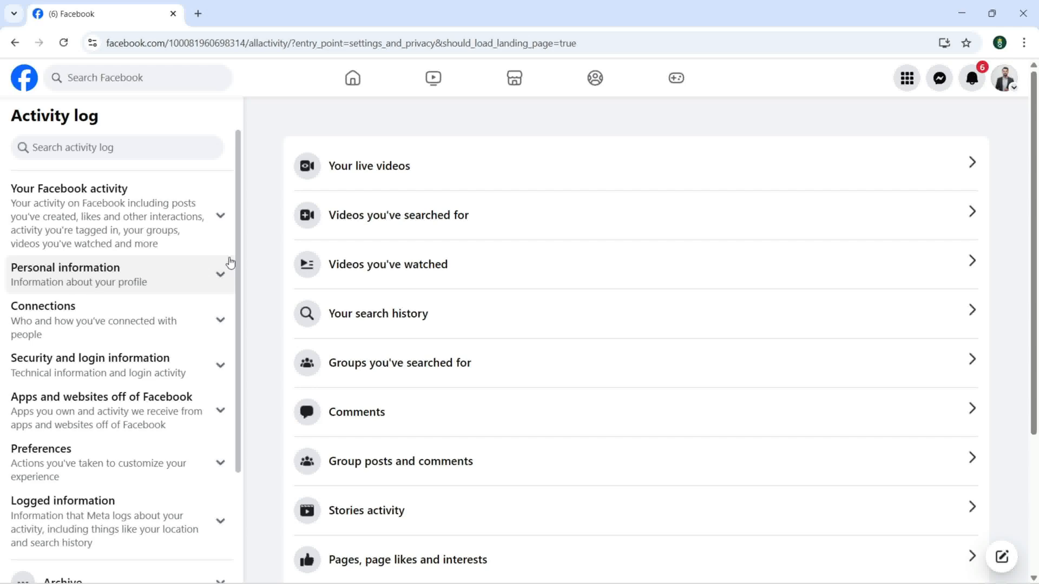
{"action": "scroll", "scroll_direction": "down", "scroll_amount": 3}
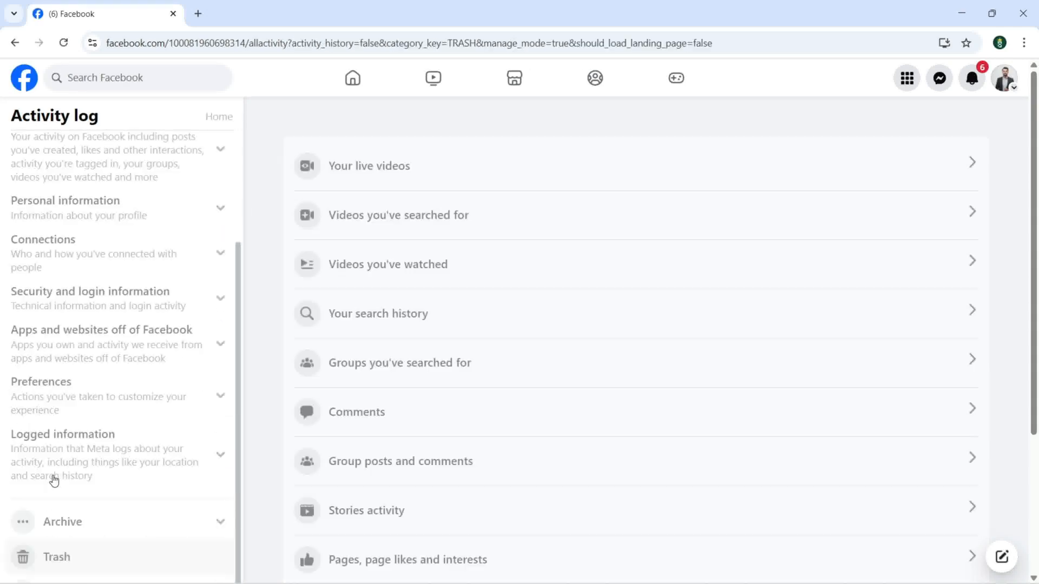
Restore the desk-setup post from Trash back to the profile
{"action": "left_click", "coordinate": [55, 557]}
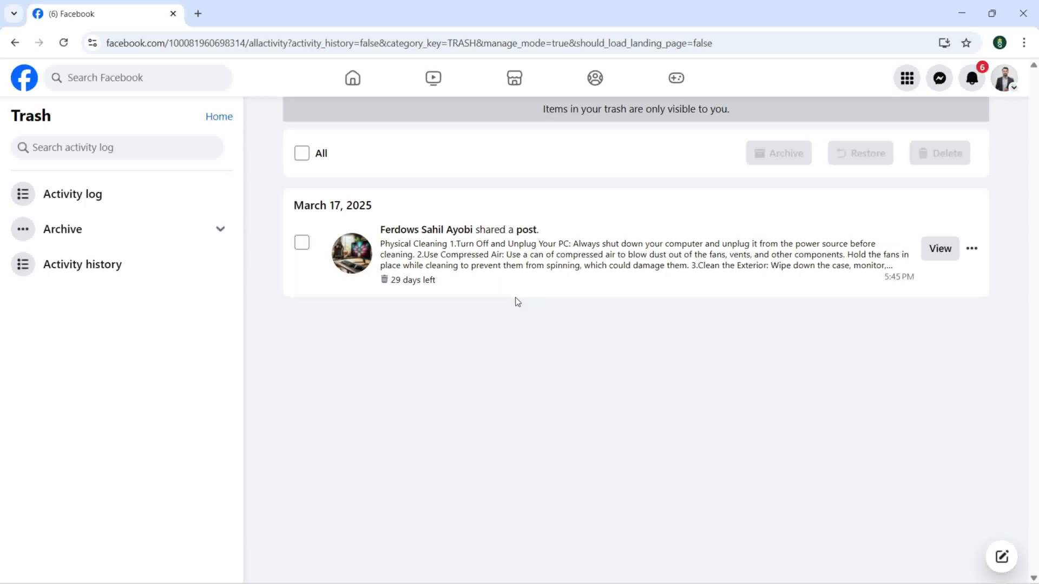
{"action": "mouse_move", "coordinate": [301, 243]}
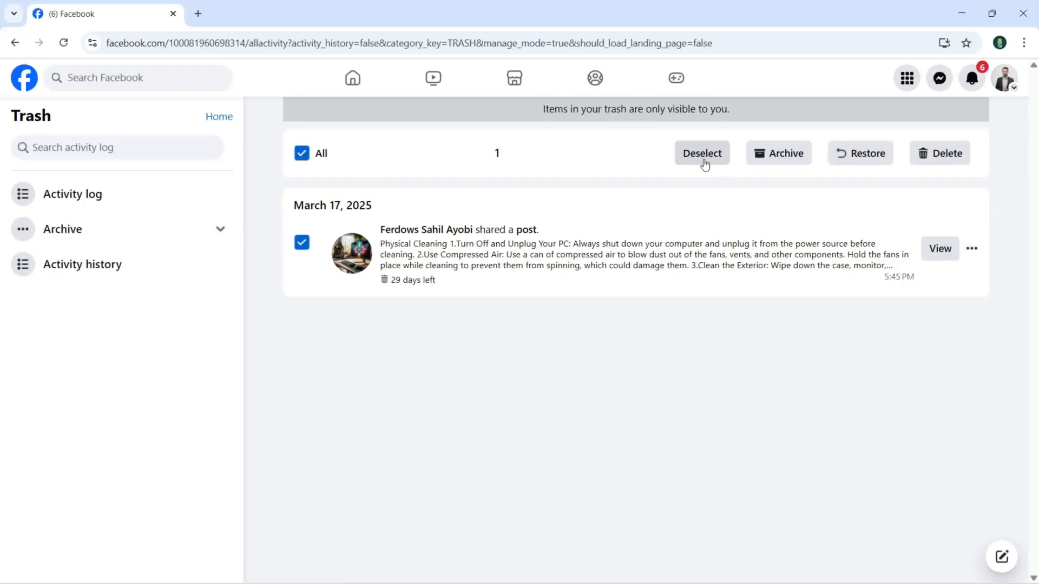
{"action": "mouse_move", "coordinate": [779, 153]}
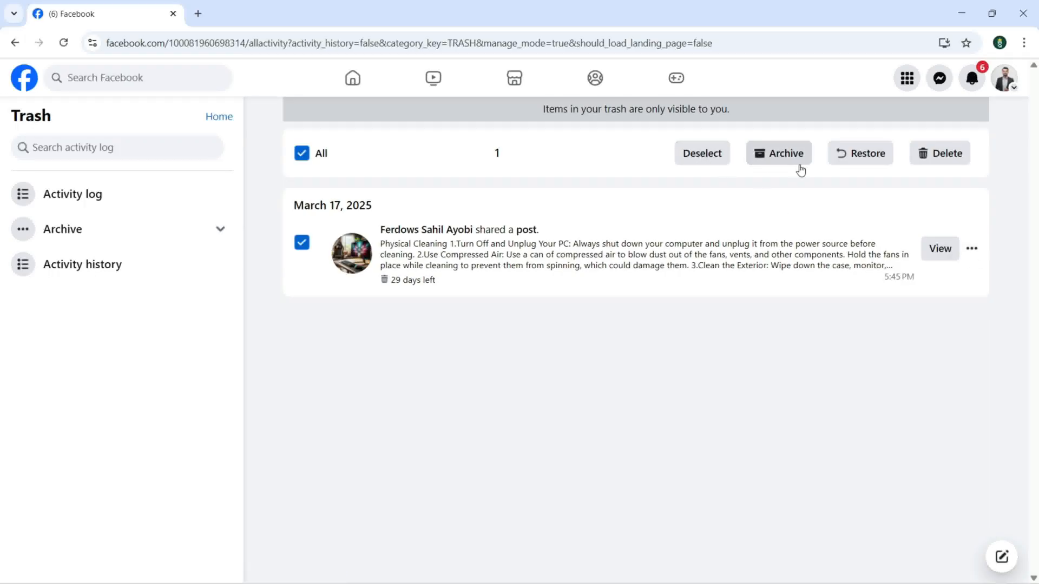
{"action": "mouse_move", "coordinate": [939, 153]}
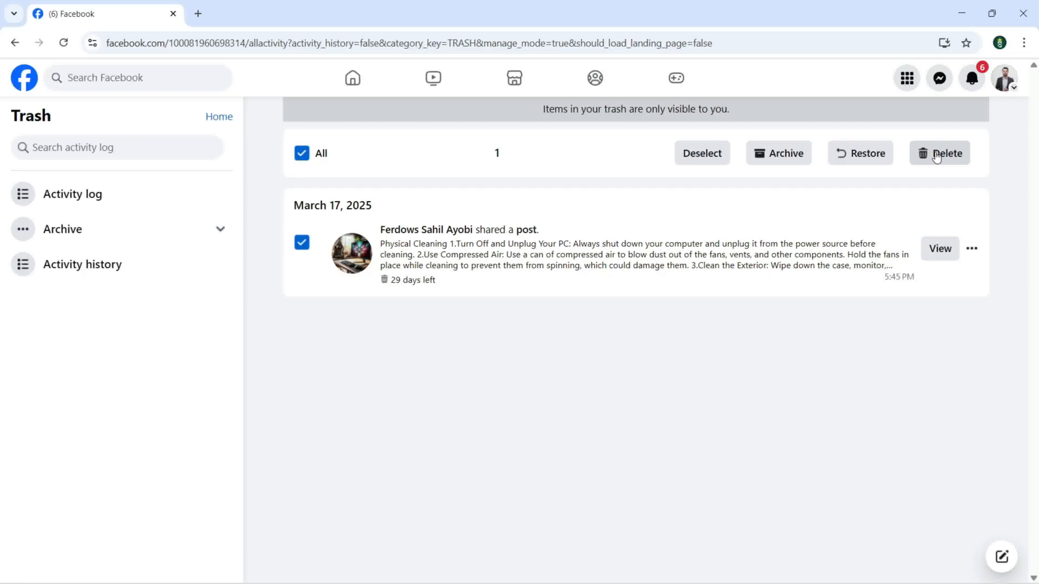
{"action": "left_click", "coordinate": [860, 153]}
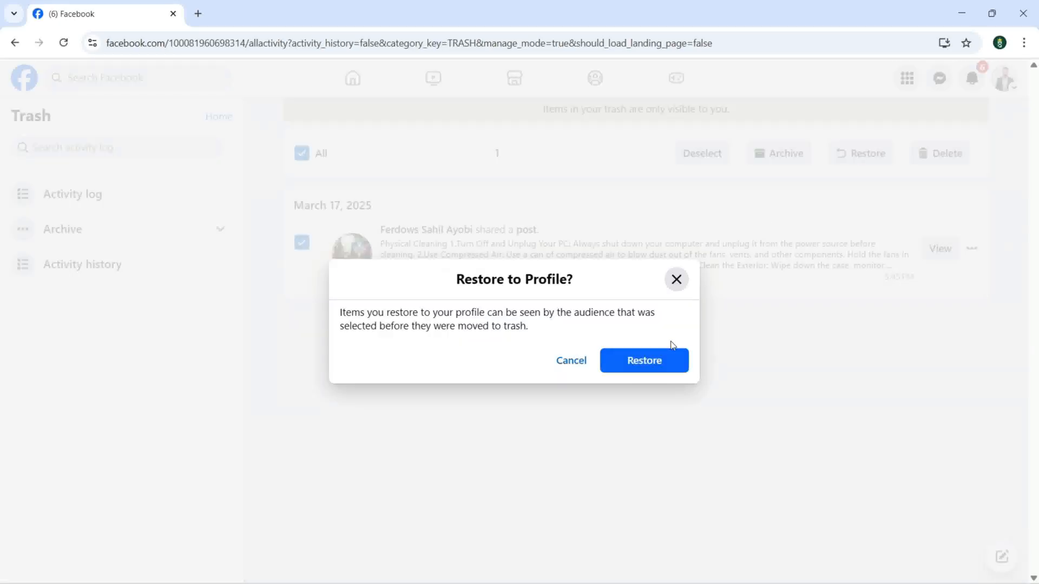
{"action": "left_click", "coordinate": [643, 360]}
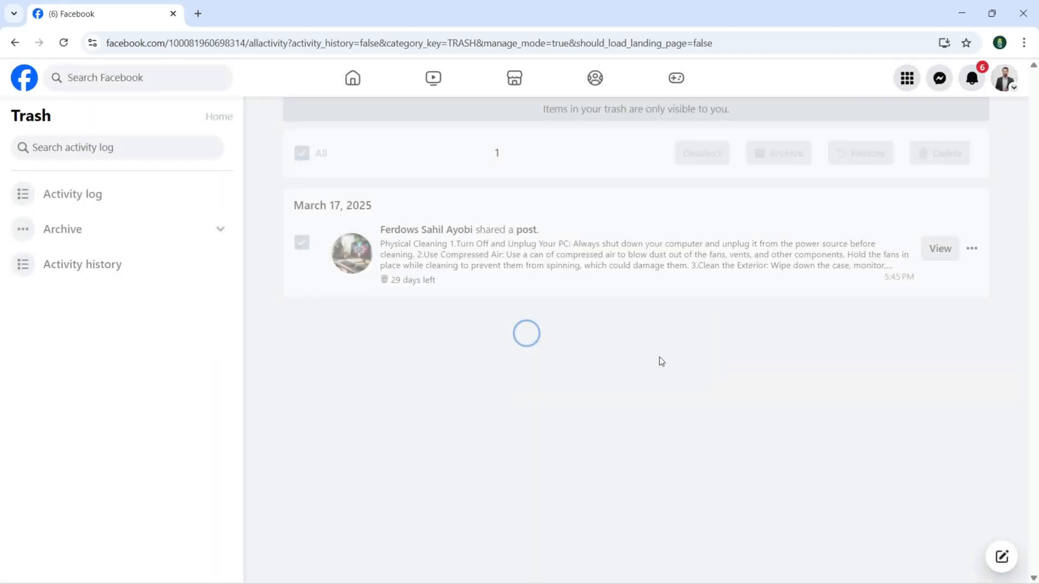
{"action": "left_click", "coordinate": [859, 153]}
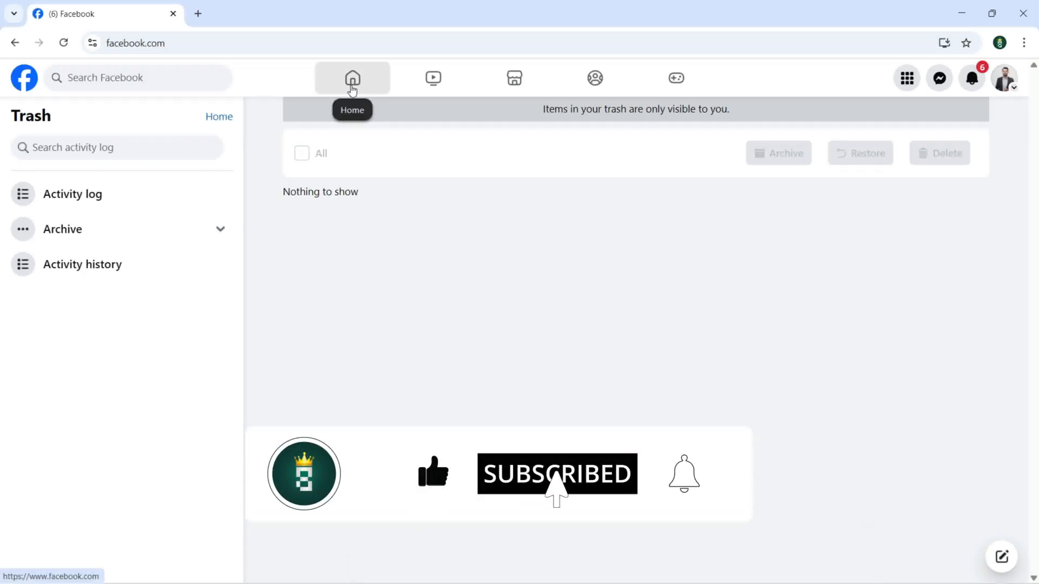
Return to the profile and send the gaming-chair post to trash again
{"action": "left_click", "coordinate": [352, 77]}
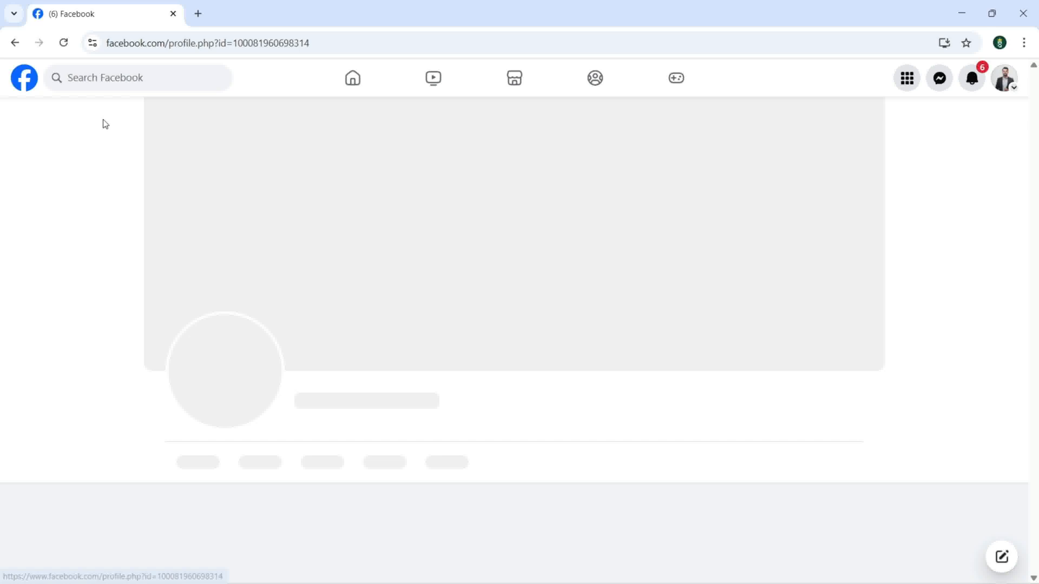
{"action": "mouse_move", "coordinate": [560, 5]}
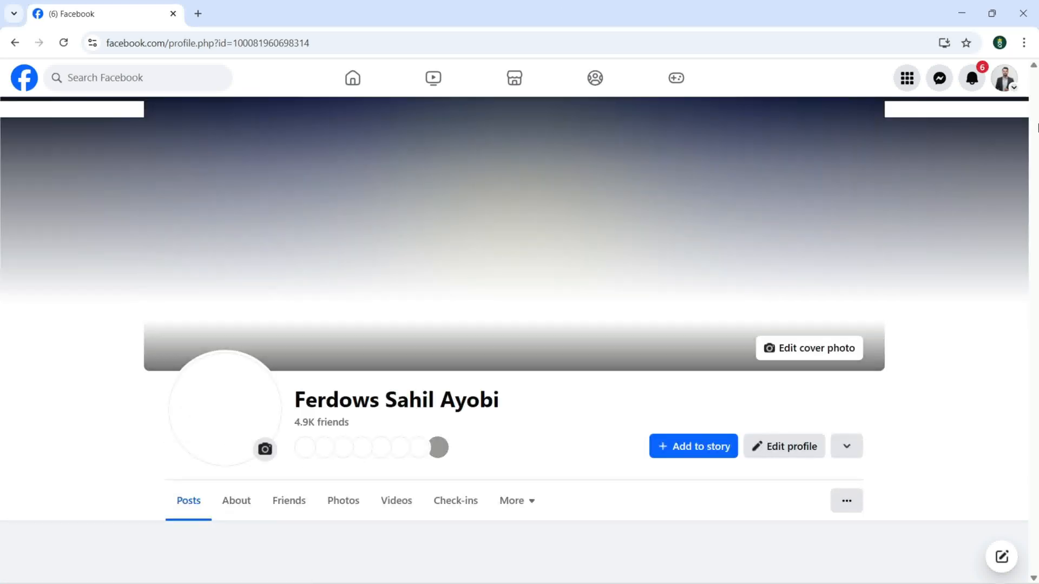
{"action": "scroll", "scroll_direction": "down", "scroll_amount": 3}
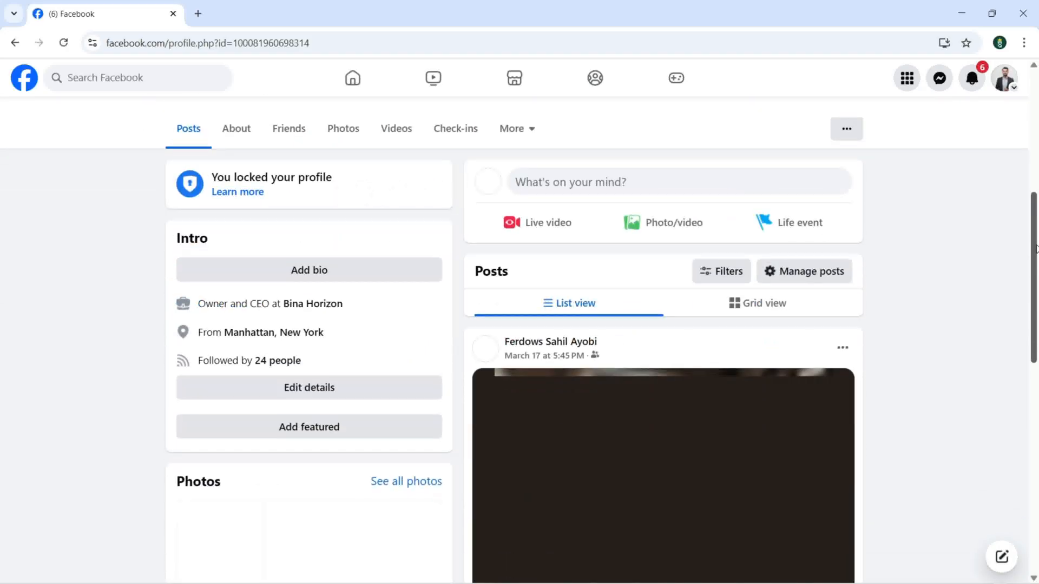
{"action": "scroll", "scroll_direction": "down", "scroll_amount": 3}
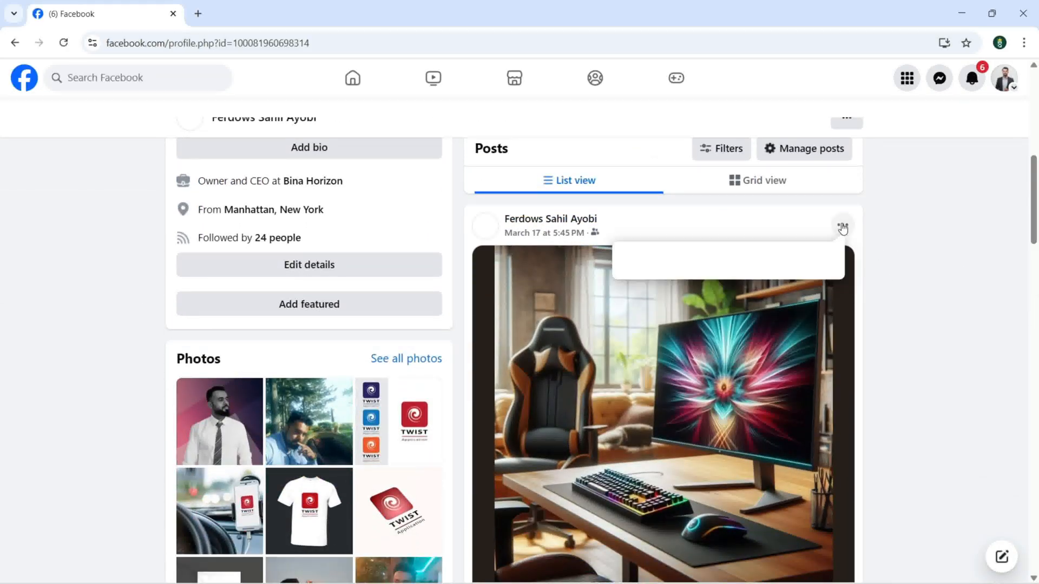
{"action": "left_click", "coordinate": [843, 227]}
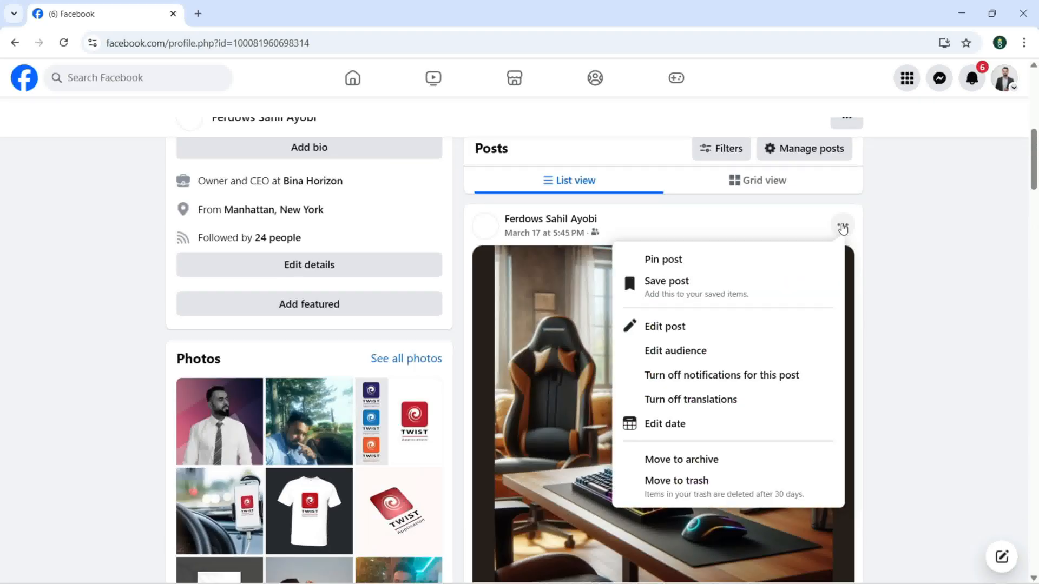
{"action": "left_click", "coordinate": [676, 481]}
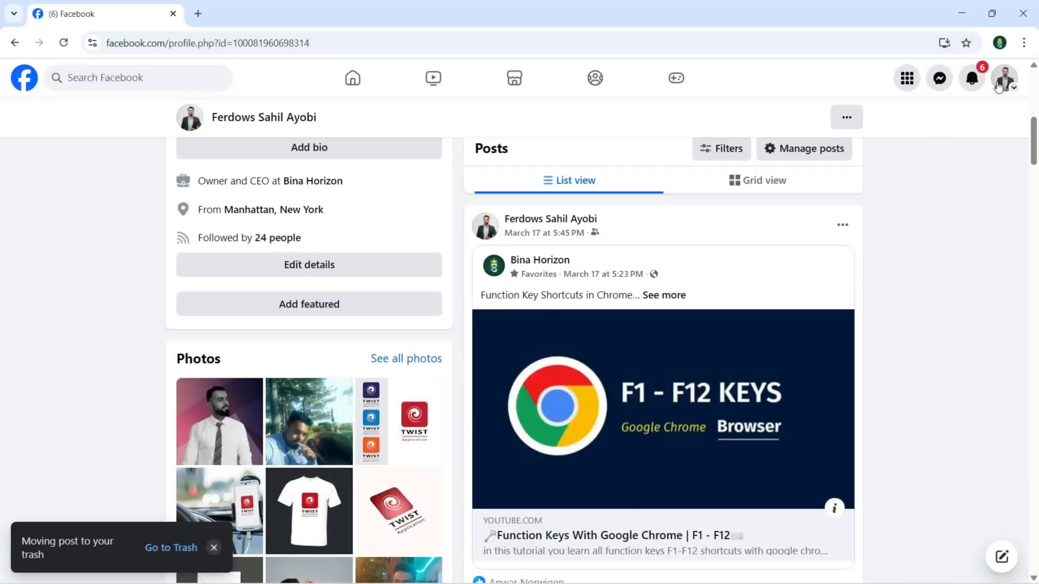
Reach Activity log's Trash via the account menu and Settings & privacy
{"action": "left_click", "coordinate": [1007, 77]}
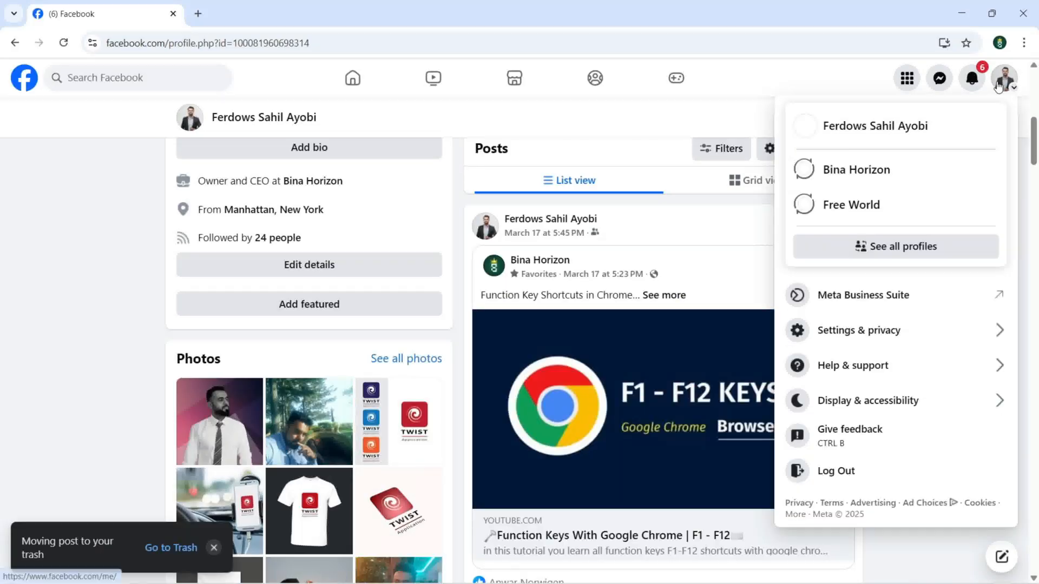
{"action": "left_click", "coordinate": [860, 330]}
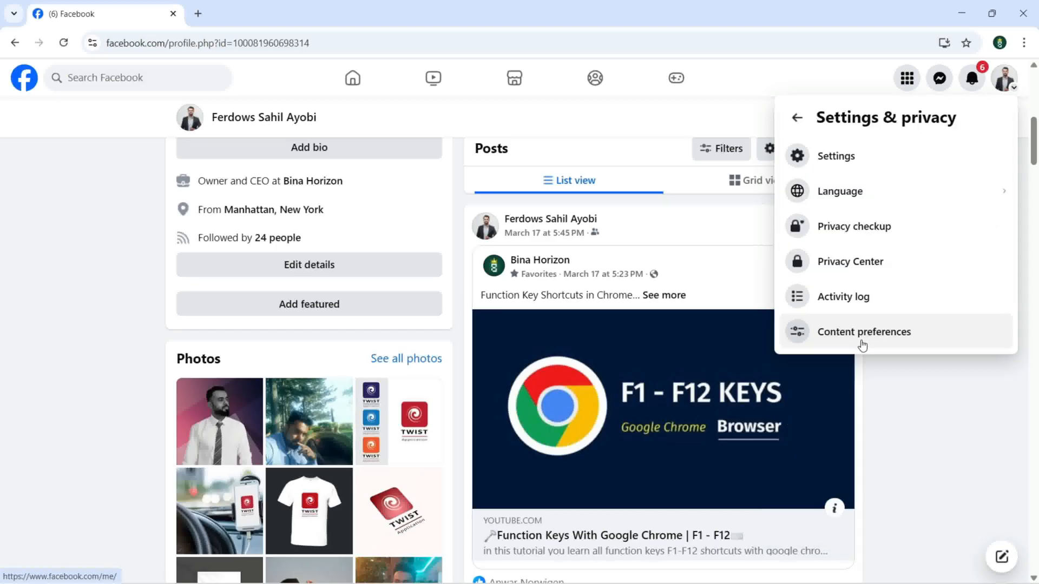
{"action": "left_click", "coordinate": [843, 296]}
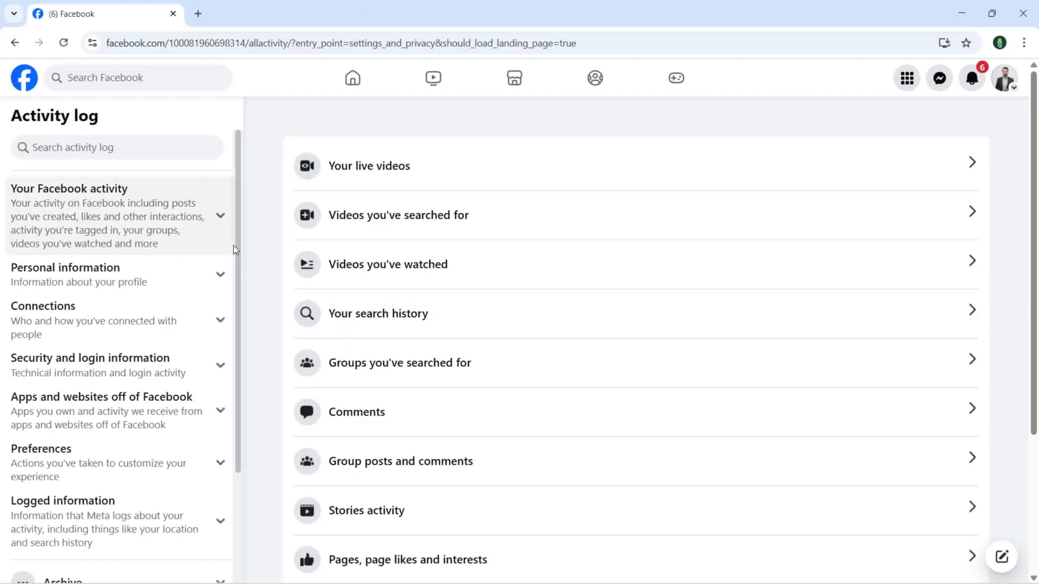
{"action": "scroll", "scroll_direction": "down", "scroll_amount": 3}
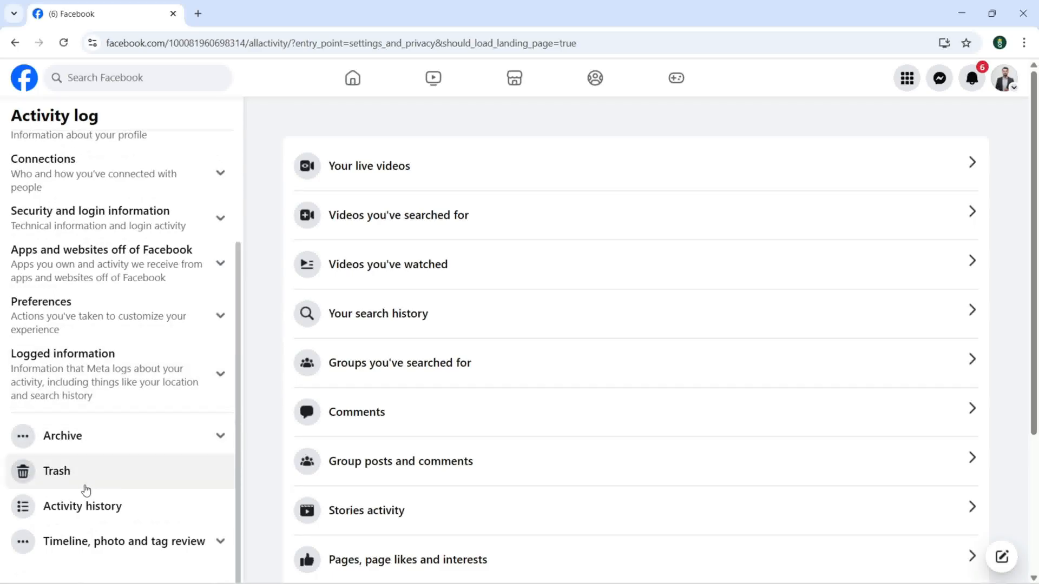
{"action": "left_click", "coordinate": [56, 471]}
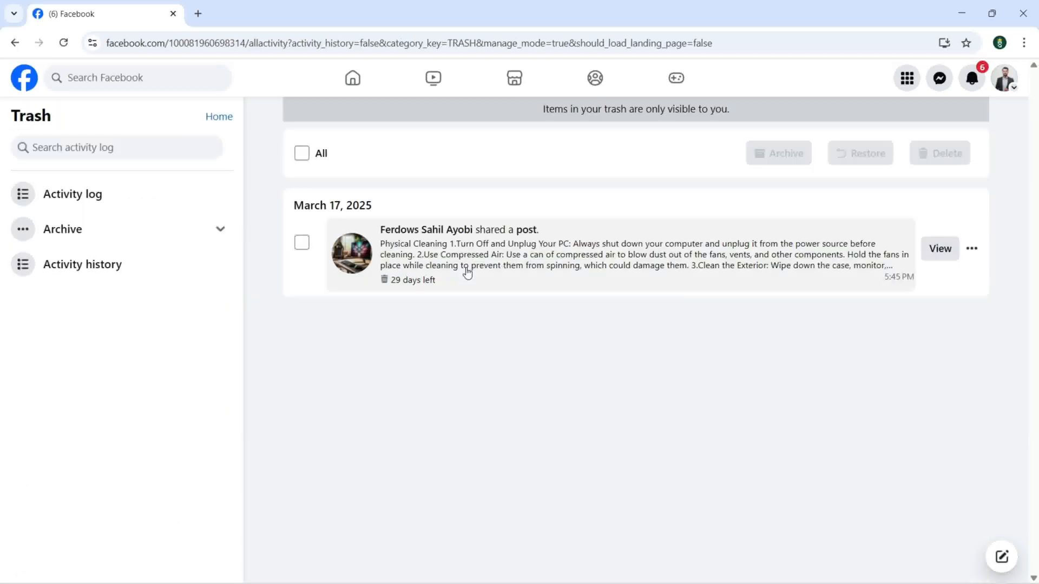
{"action": "left_click", "coordinate": [972, 248]}
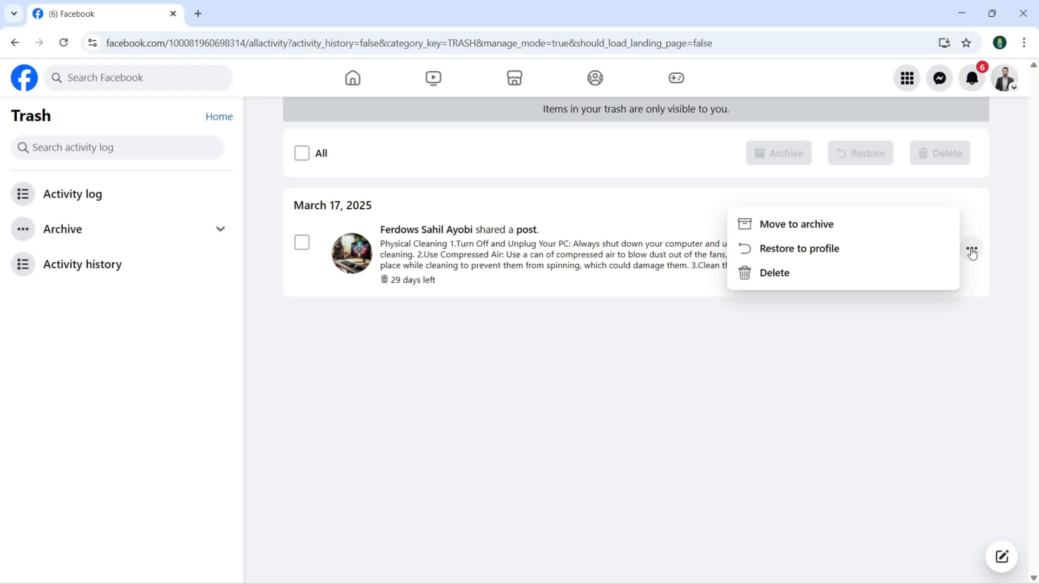
{"action": "mouse_move", "coordinate": [813, 259]}
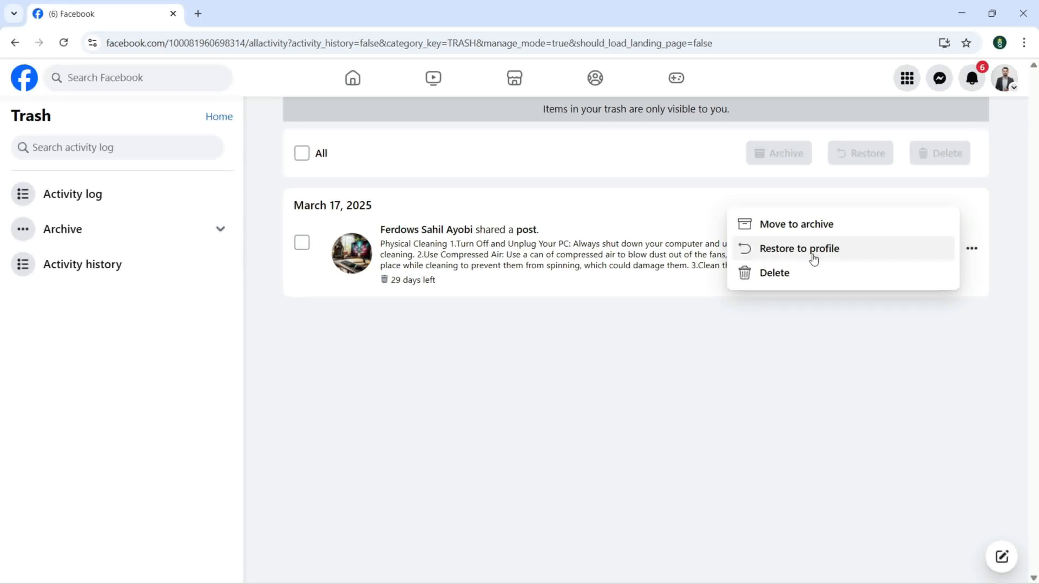
{"action": "mouse_move", "coordinate": [795, 224]}
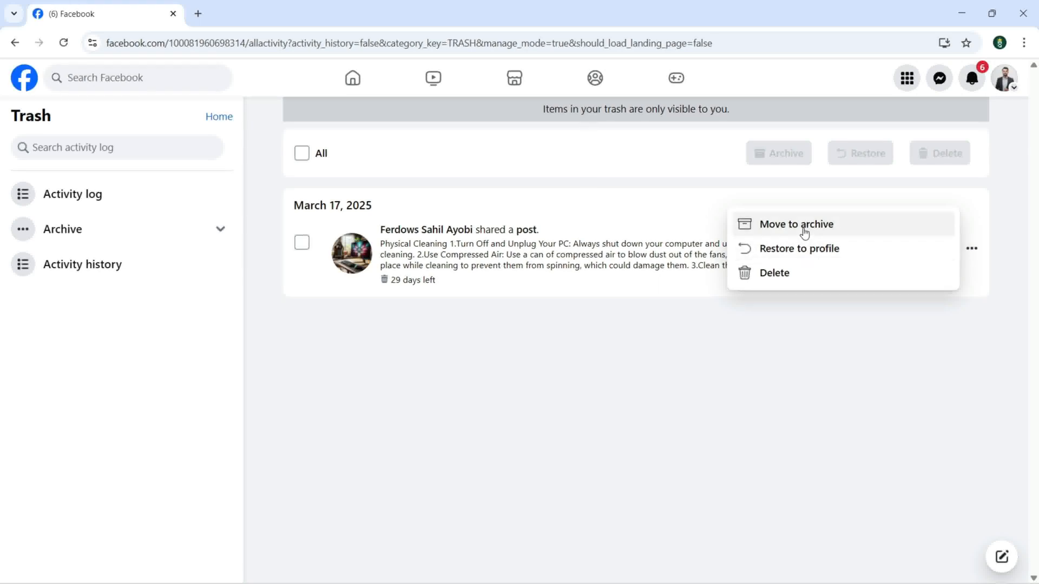
{"action": "mouse_move", "coordinate": [774, 277]}
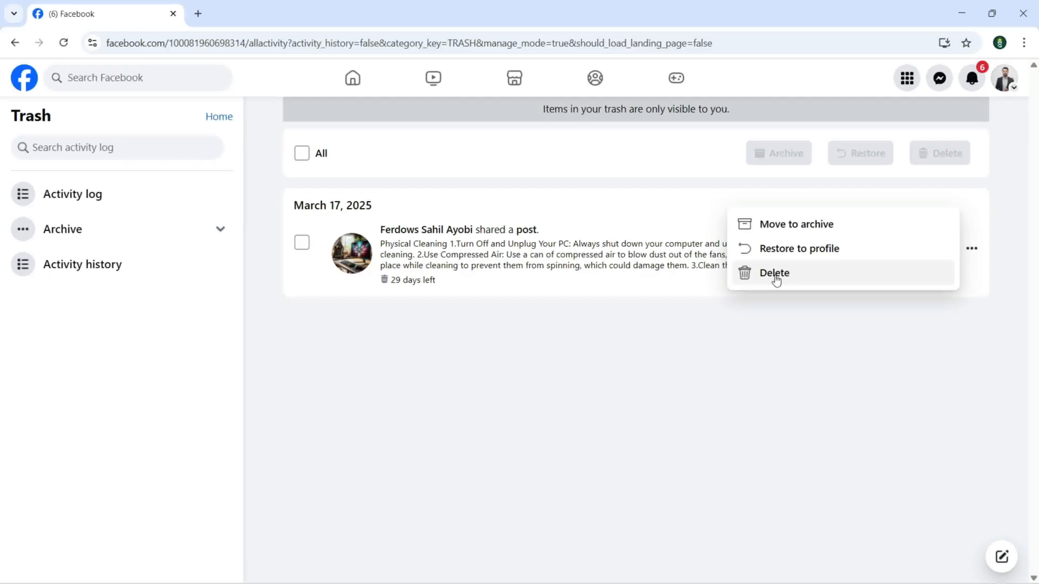
{"action": "left_click", "coordinate": [773, 272]}
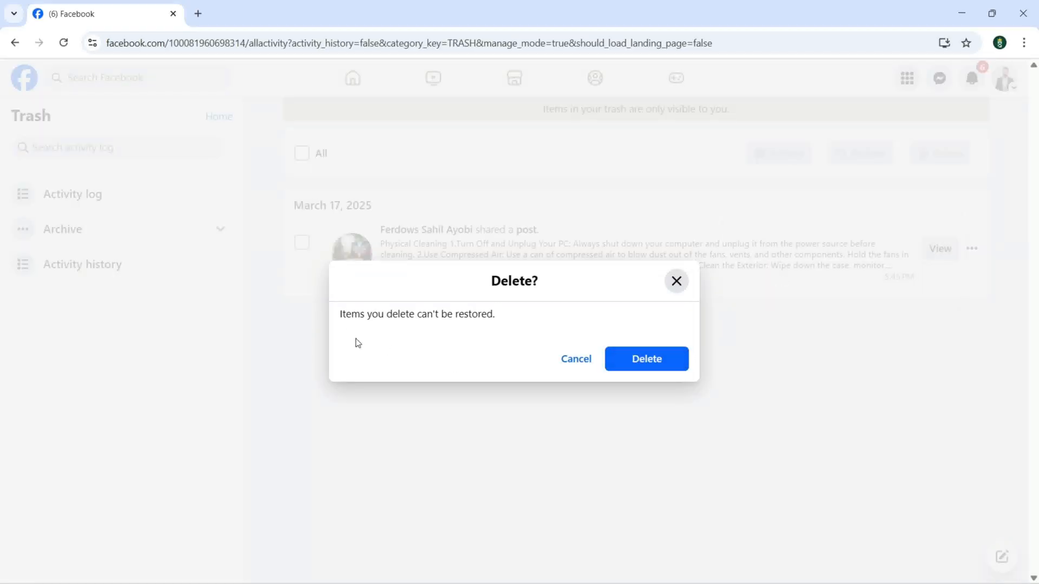
{"action": "mouse_move", "coordinate": [470, 315]}
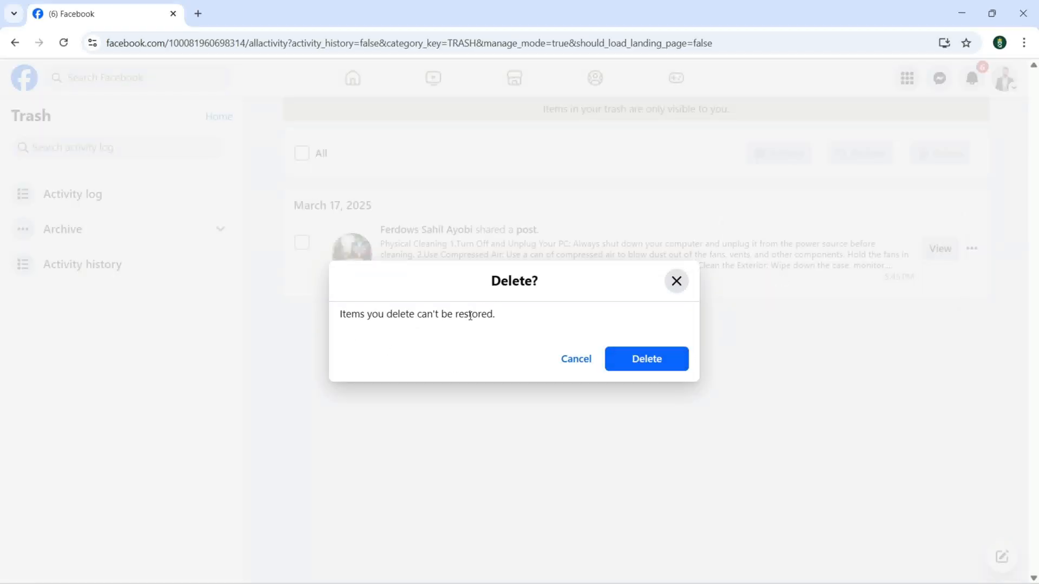
{"action": "left_click", "coordinate": [576, 359]}
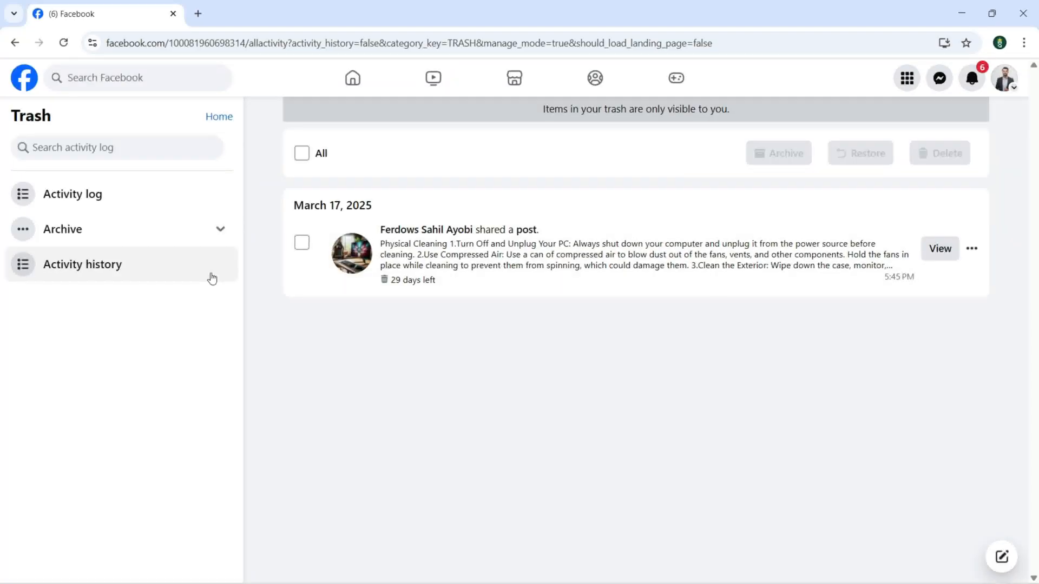
{"action": "left_click", "coordinate": [62, 228]}
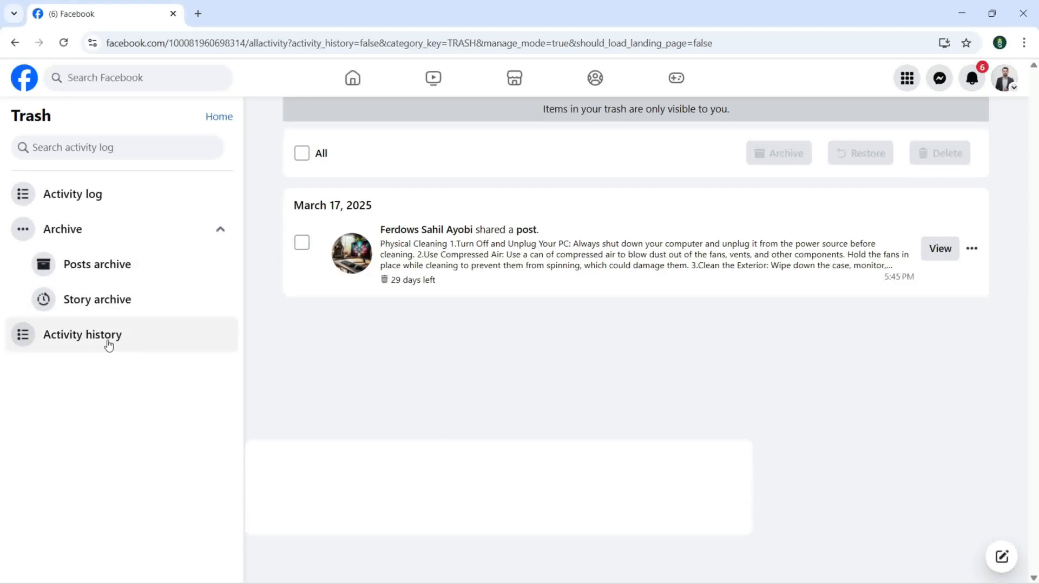
{"action": "left_click", "coordinate": [82, 334]}
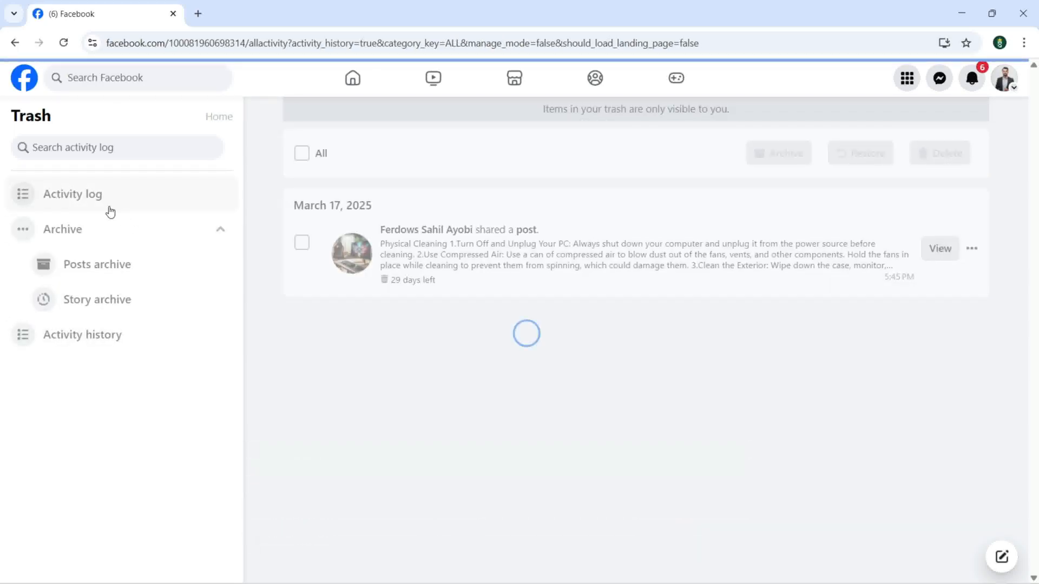
{"action": "left_click", "coordinate": [73, 194]}
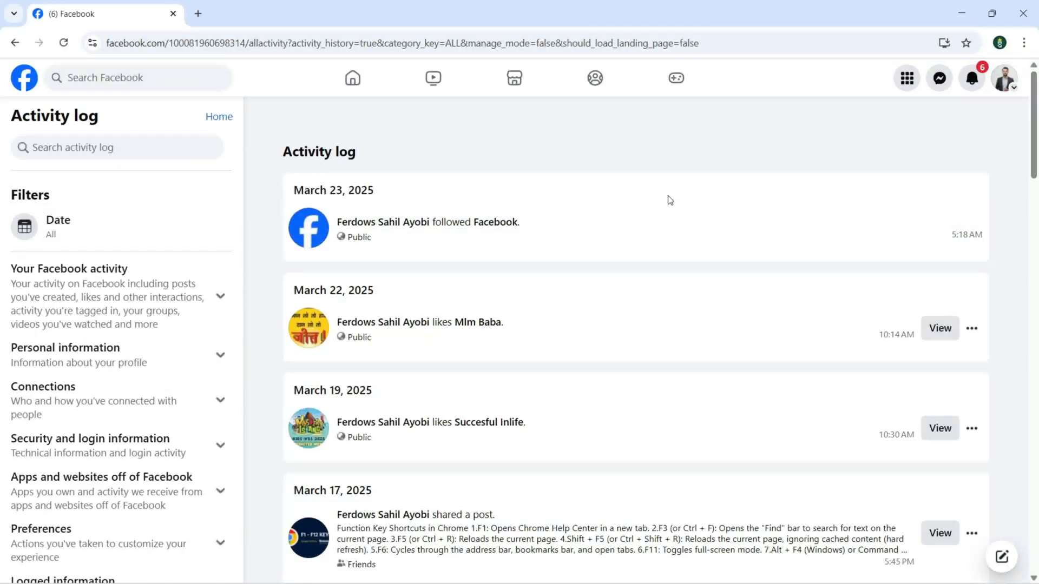
{"action": "mouse_move", "coordinate": [14, 43]}
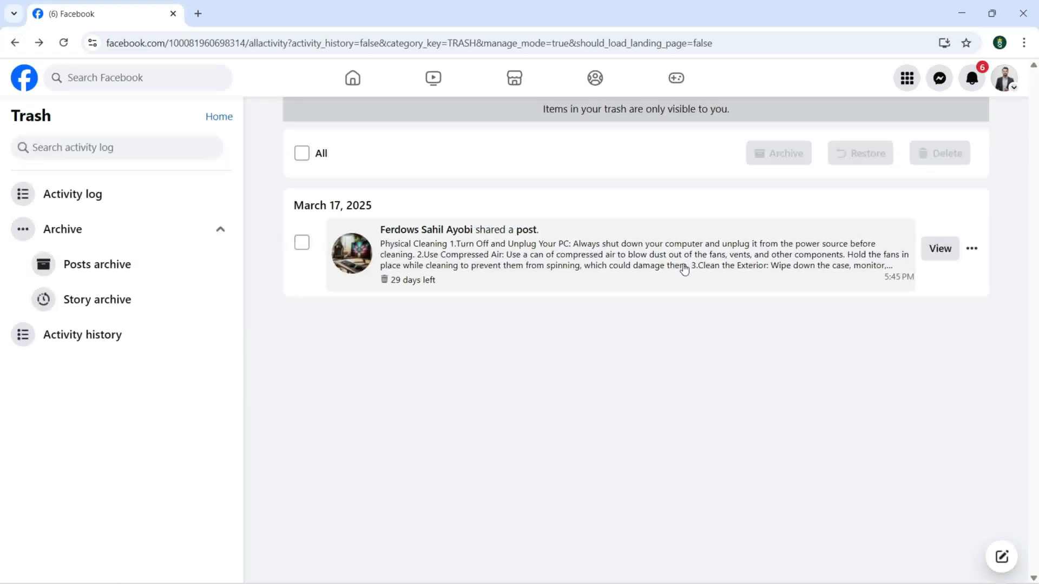
Permanently delete the March 17 post from Trash and confirm
{"action": "left_click", "coordinate": [972, 248]}
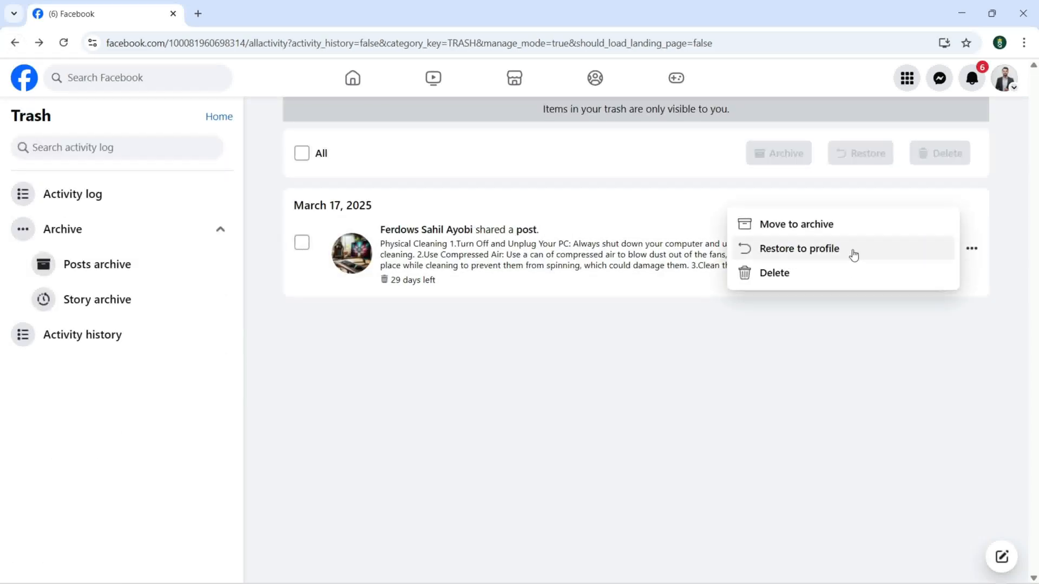
{"action": "left_click", "coordinate": [773, 272]}
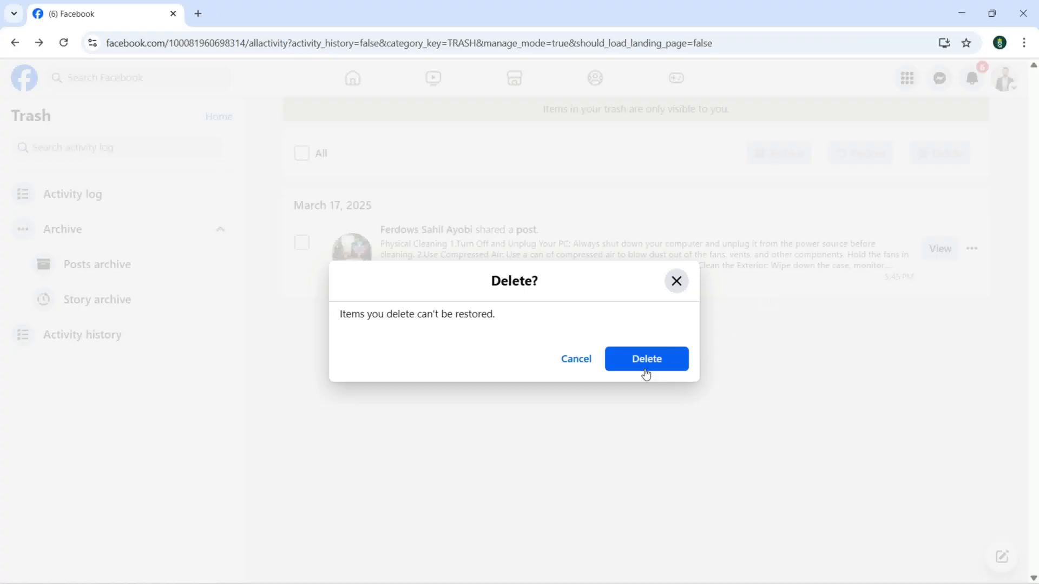
{"action": "left_click", "coordinate": [646, 358]}
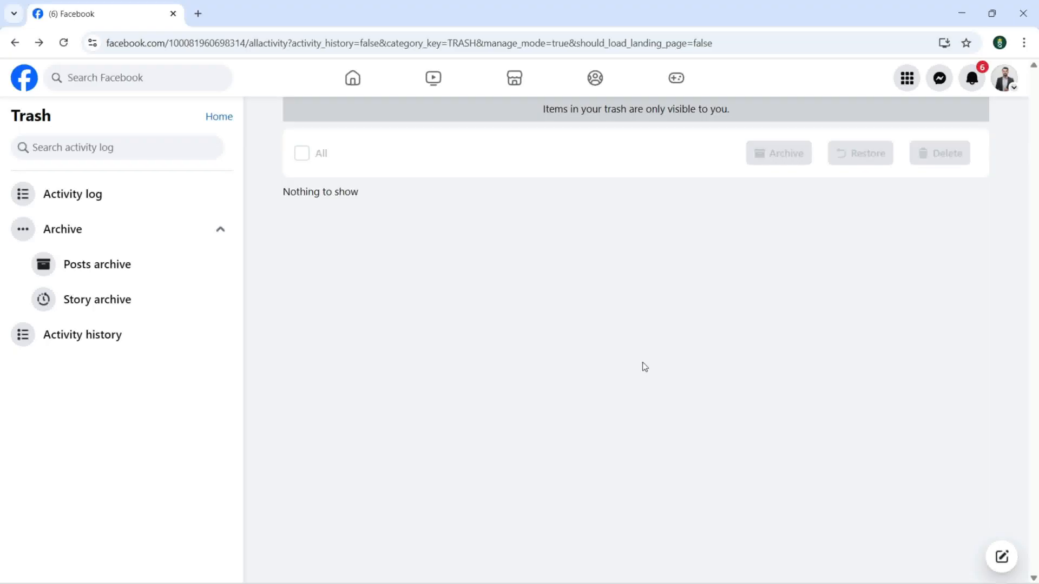
{"action": "mouse_move", "coordinate": [530, 307]}
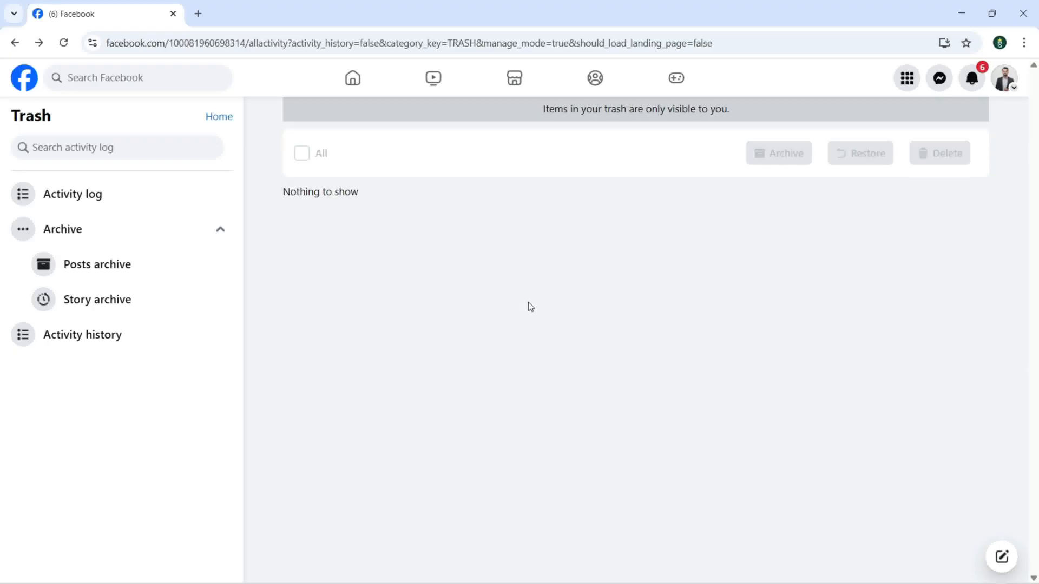